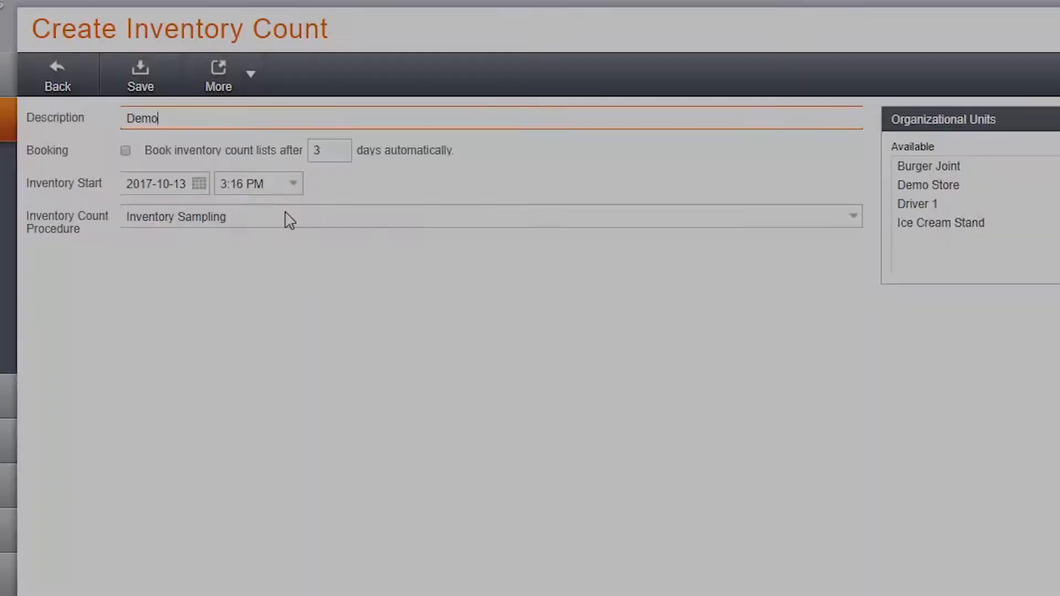
Step: Start a new inventory count from Inventory > Inventories
click(852, 217)
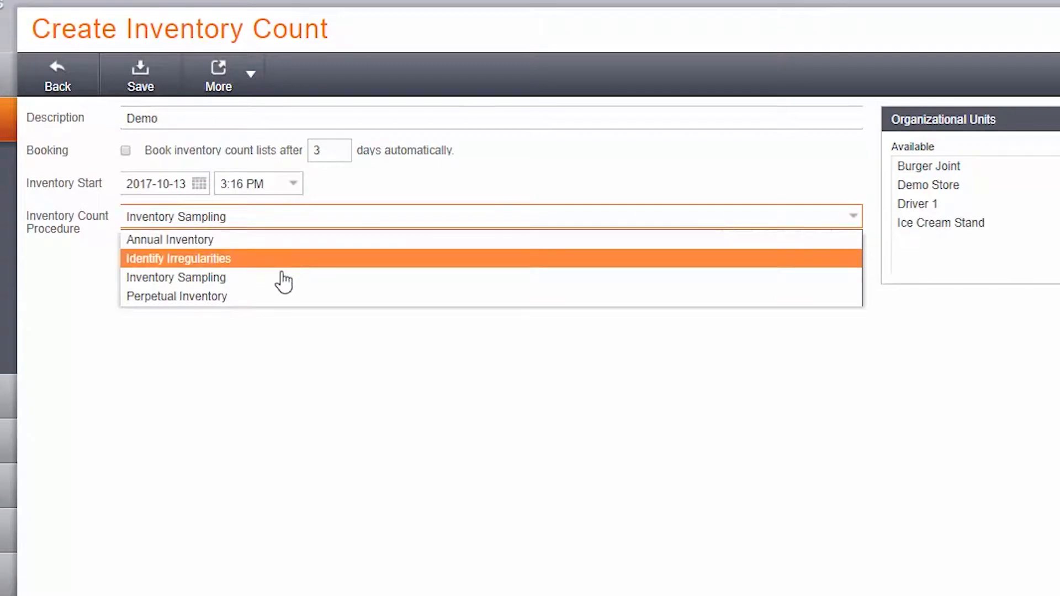
mouse_move(283, 277)
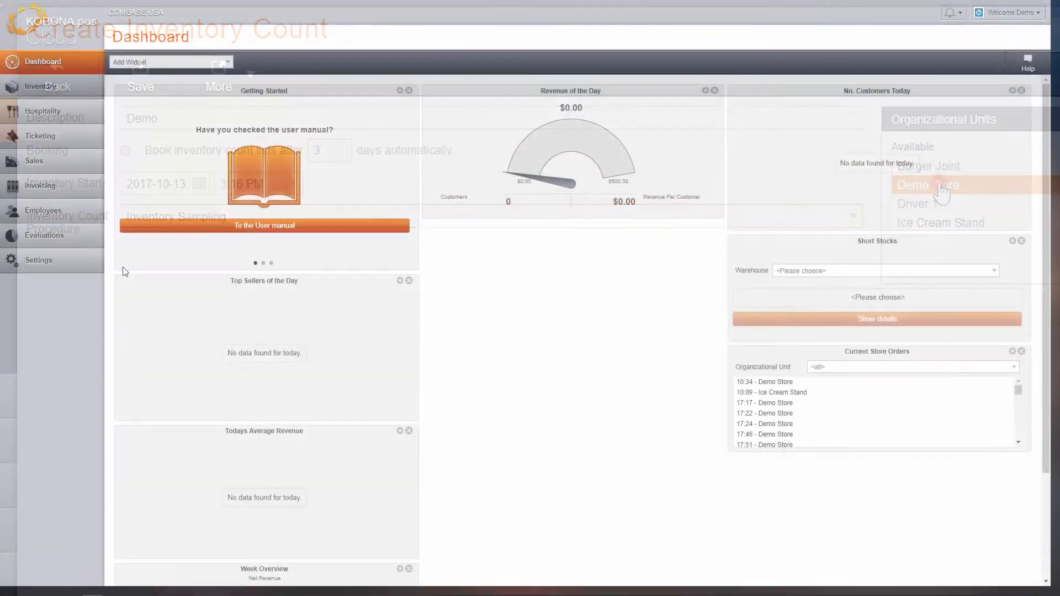
click(41, 86)
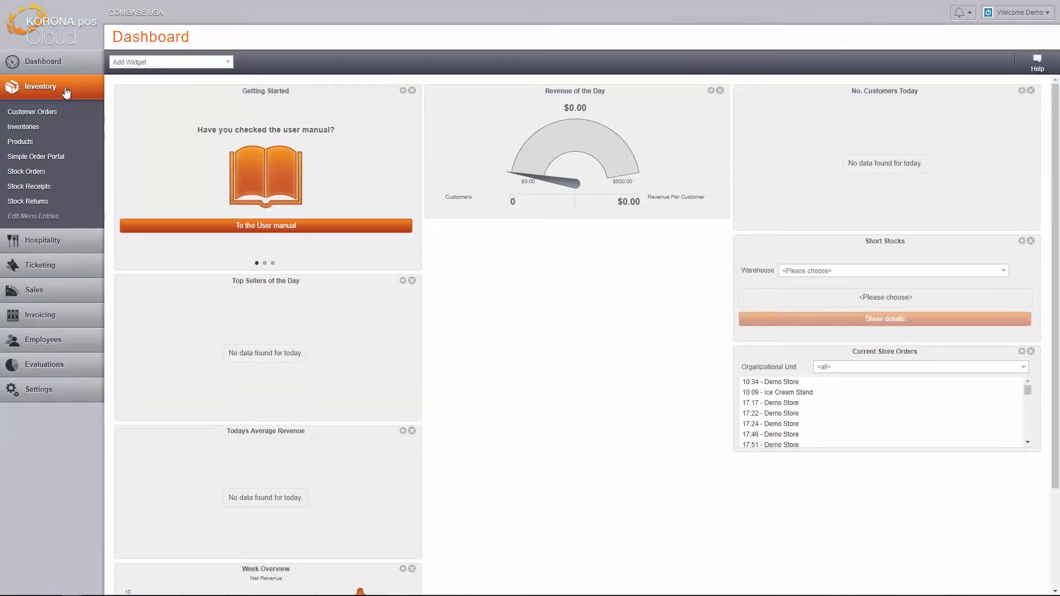
click(24, 127)
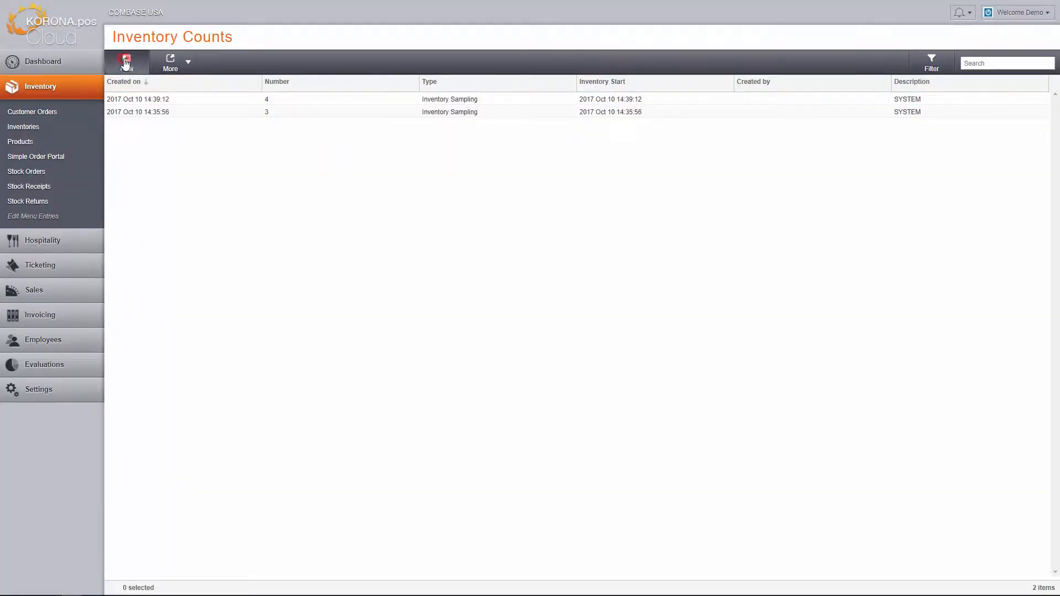
click(126, 60)
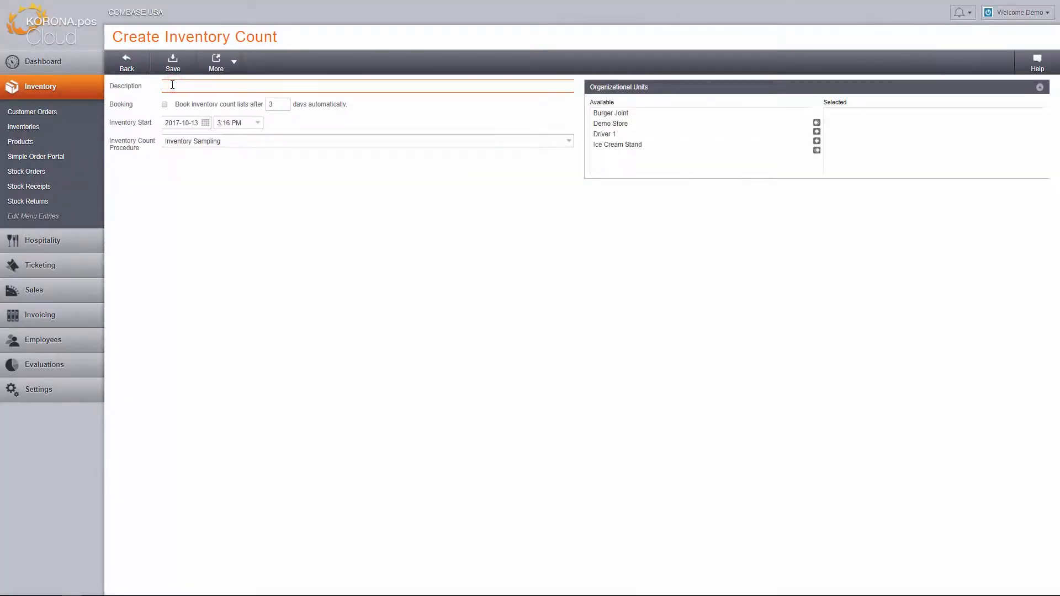
Step: Name it Demo, keep Inventory Sampling, assign Demo Store and save the count
click(568, 140)
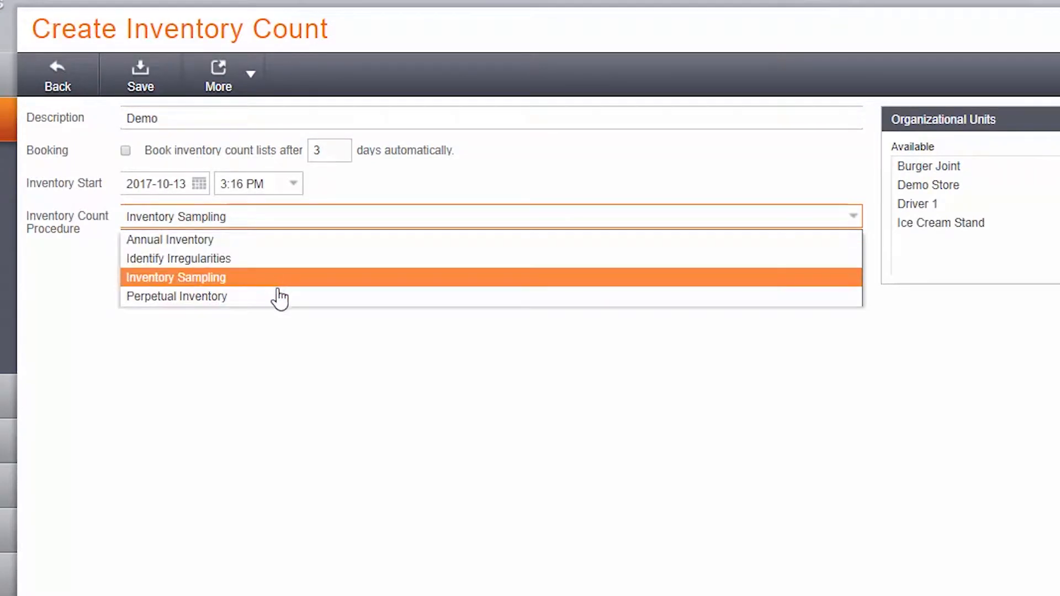
click(176, 277)
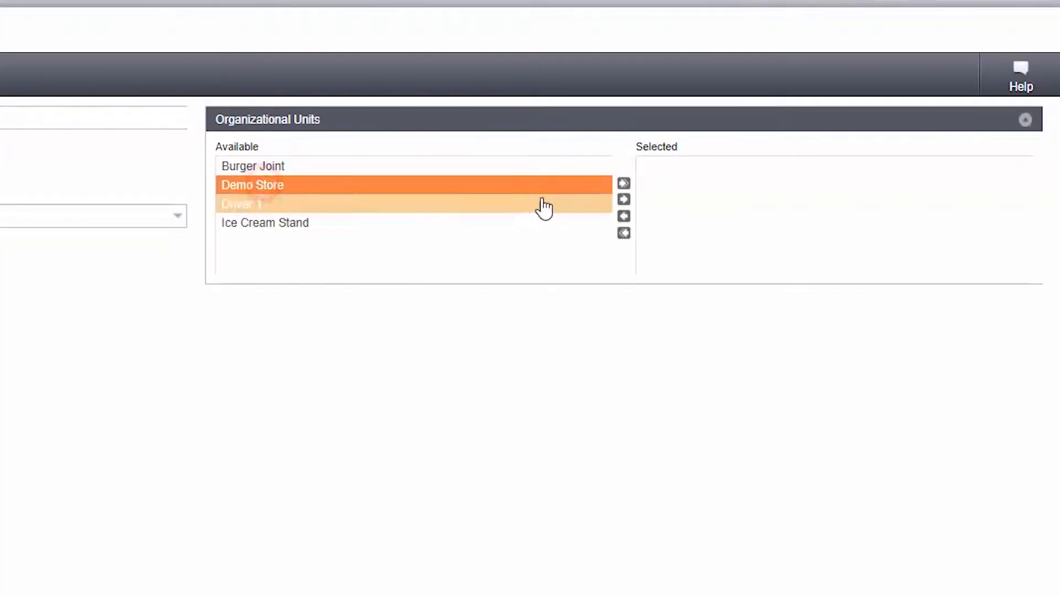
click(623, 183)
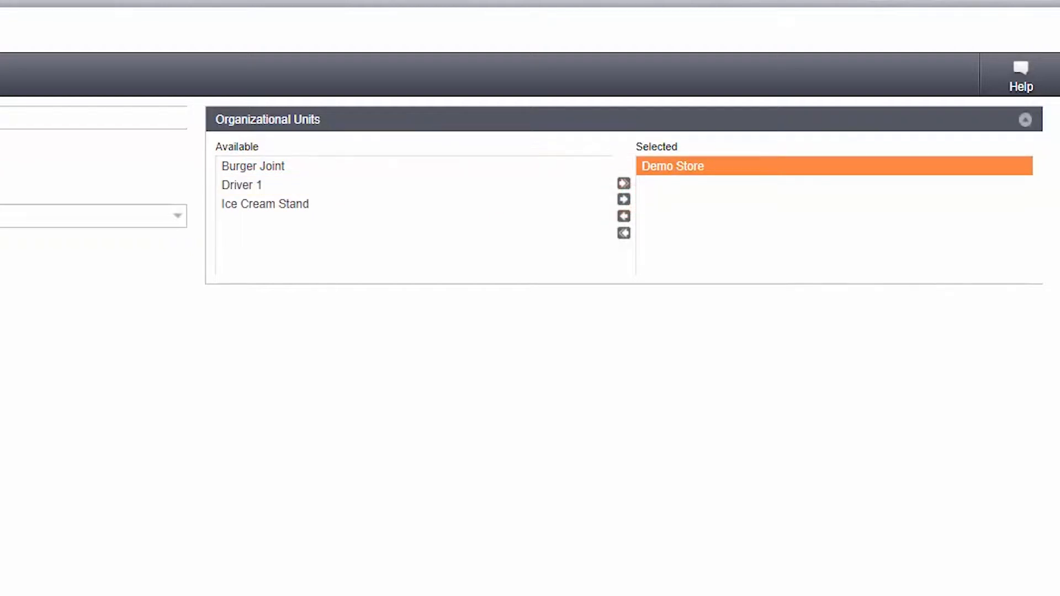
click(174, 62)
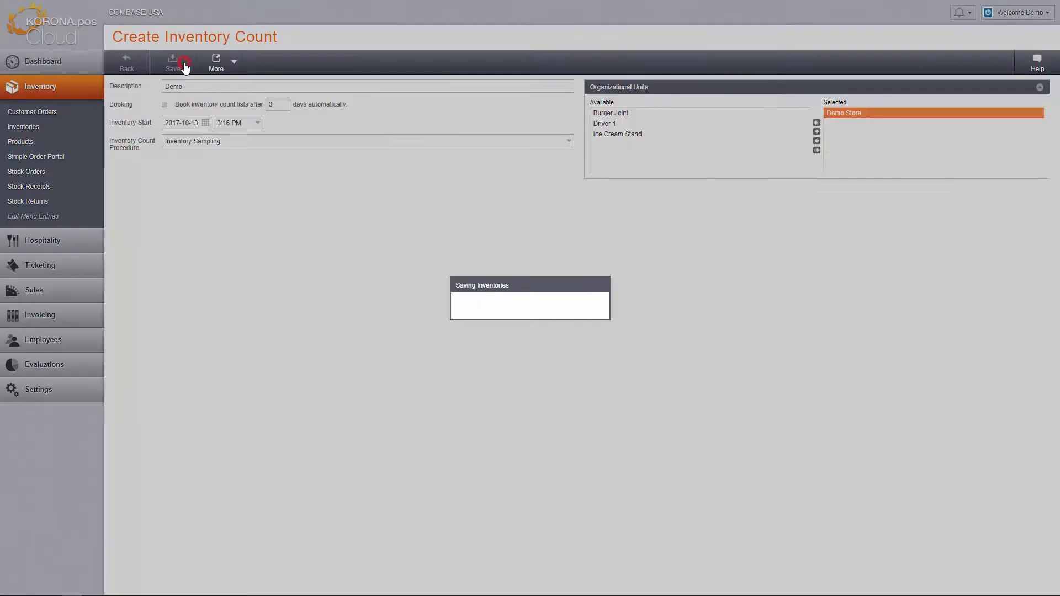
Step: Edit the Demo Store count list and add the product Frank's Red Hot to it
click(172, 62)
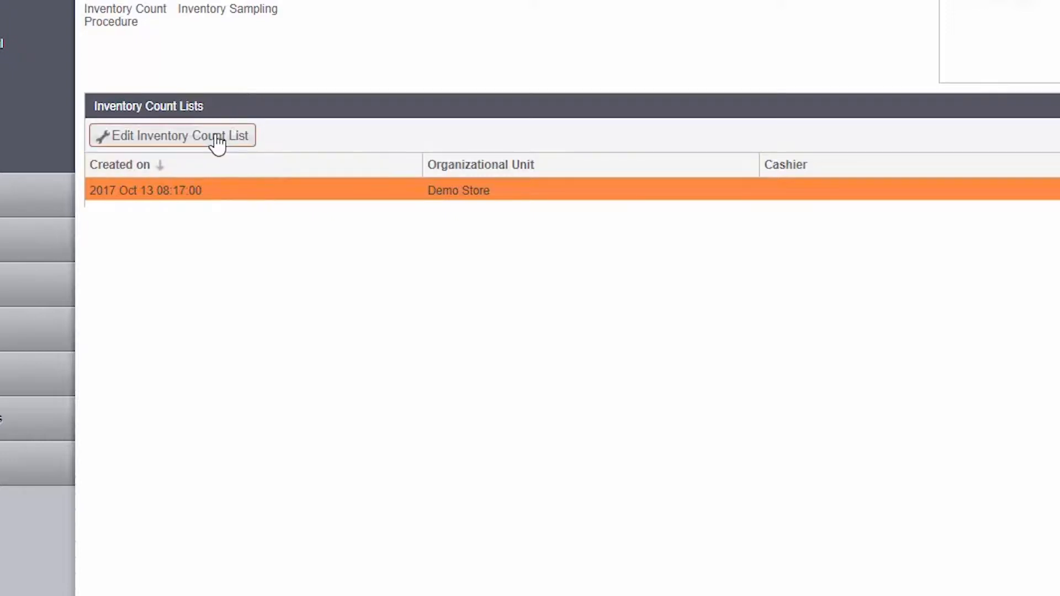
click(174, 135)
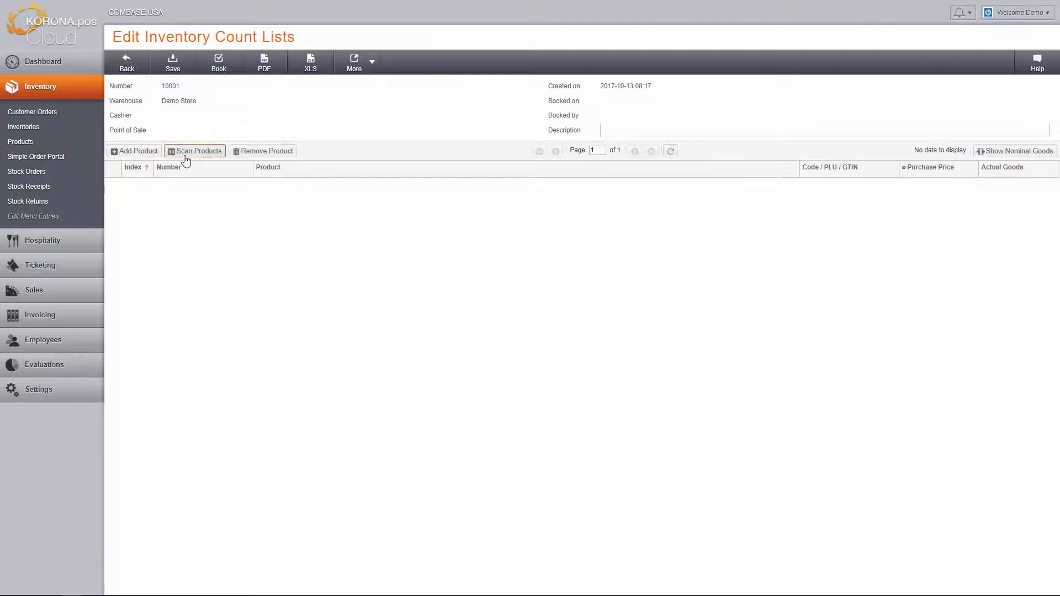
click(133, 151)
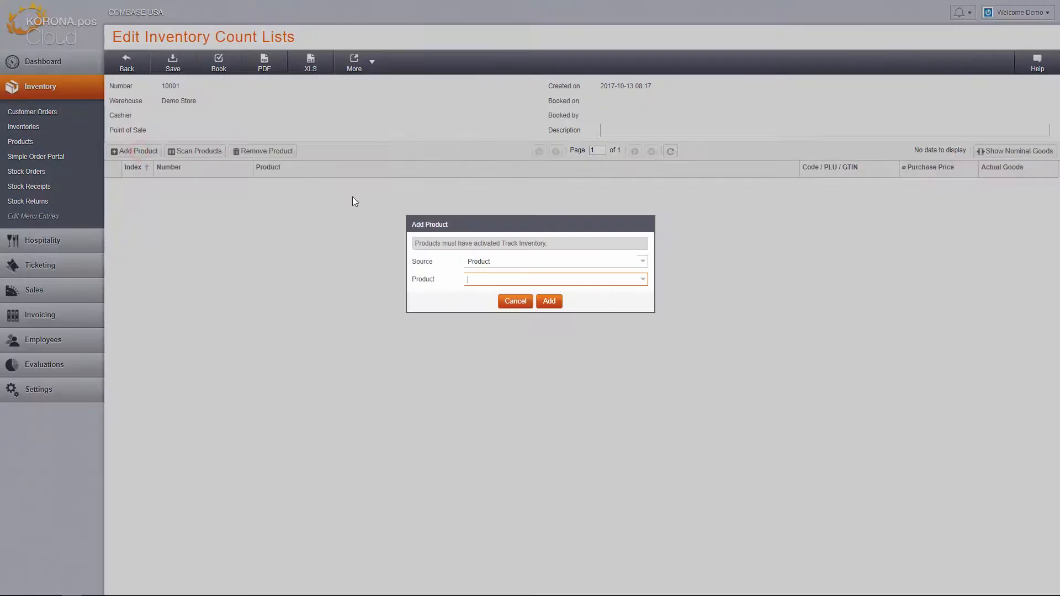
text(Frank's Red Hot)
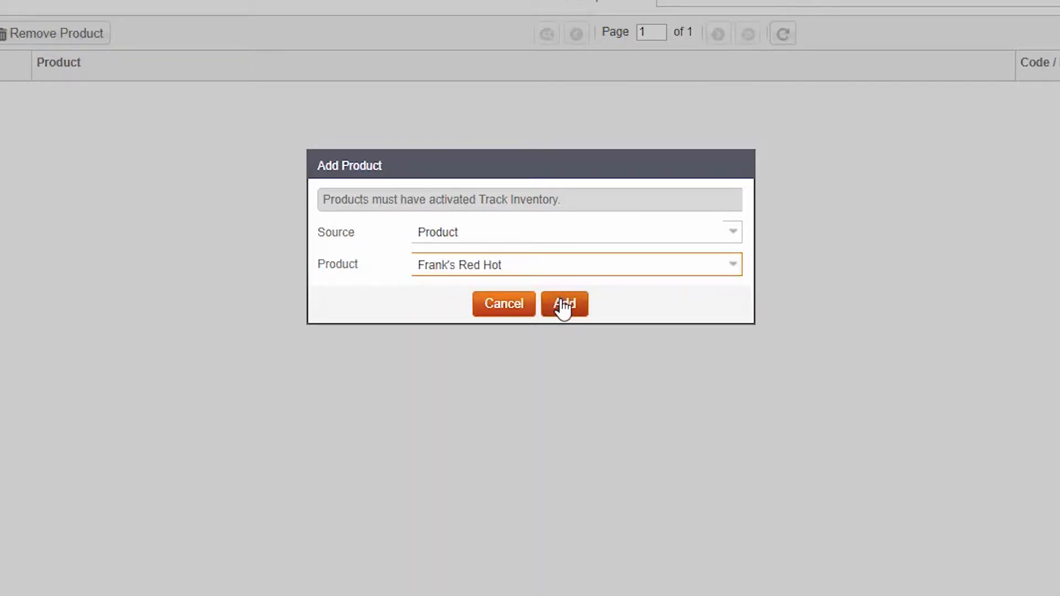
click(564, 304)
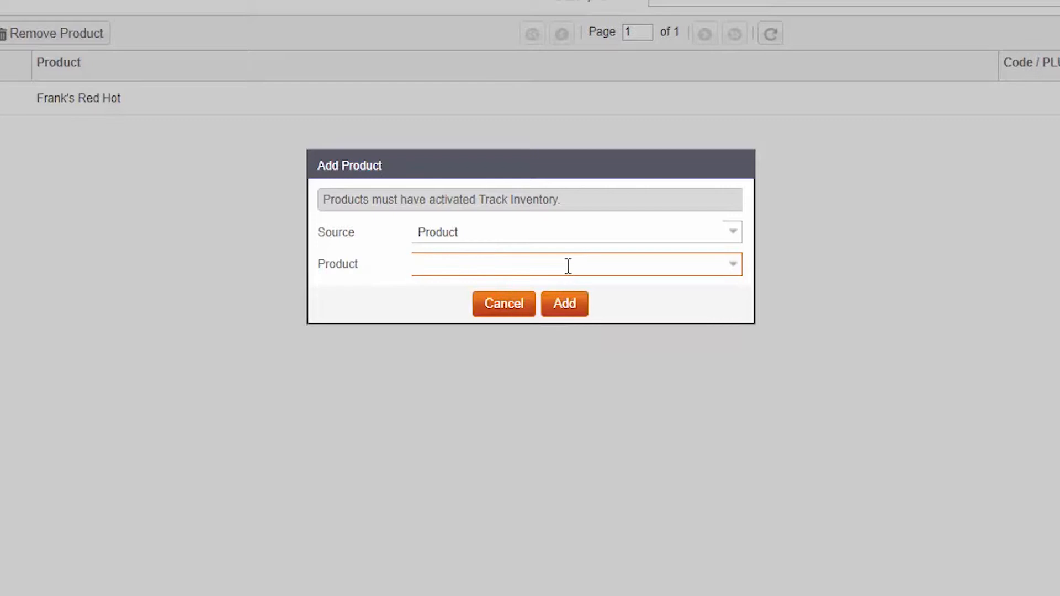
click(732, 232)
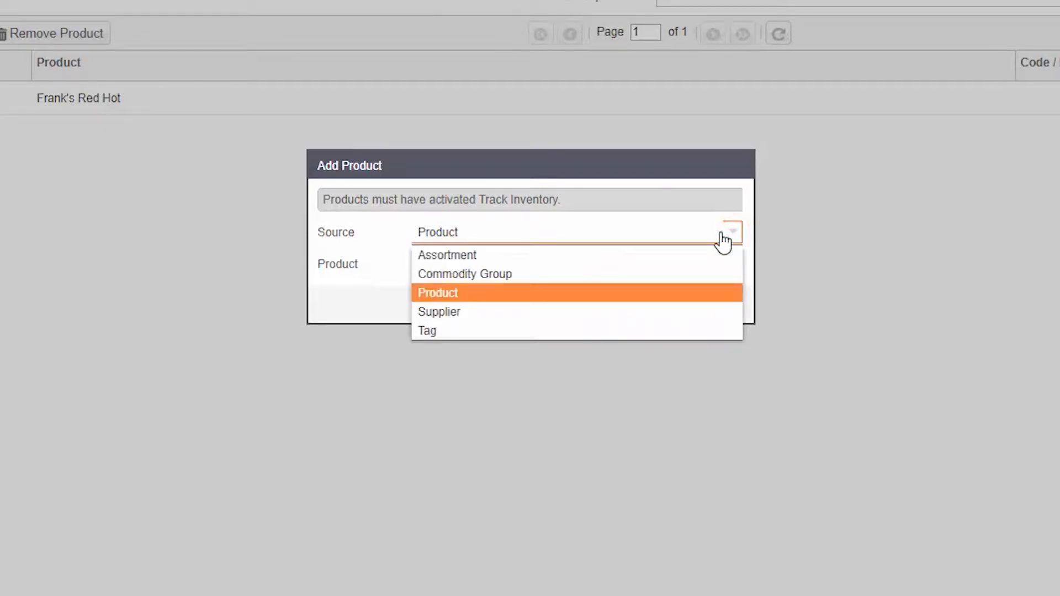
mouse_move(580, 279)
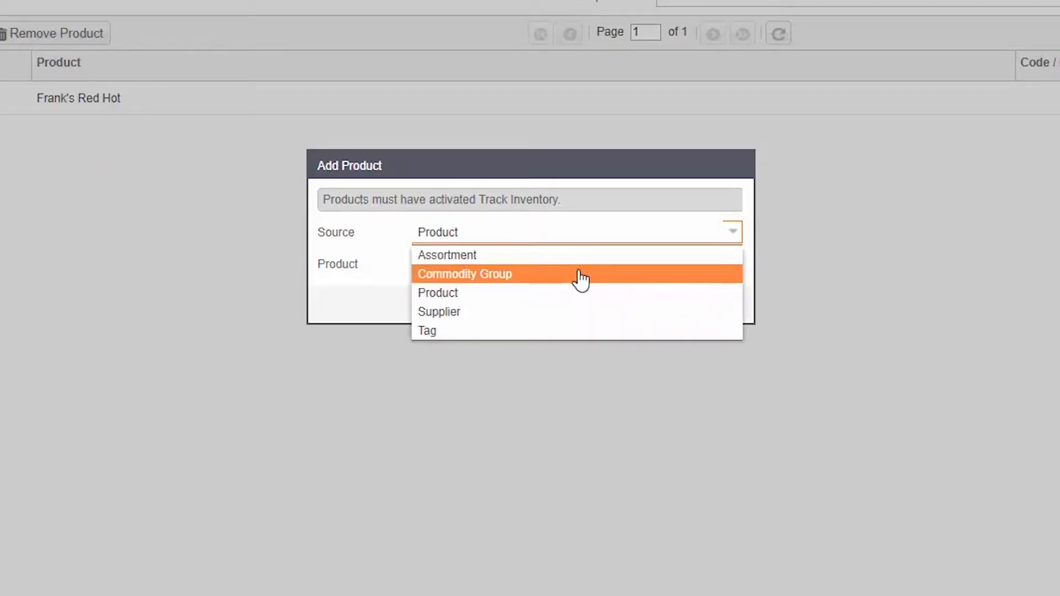
mouse_move(538, 318)
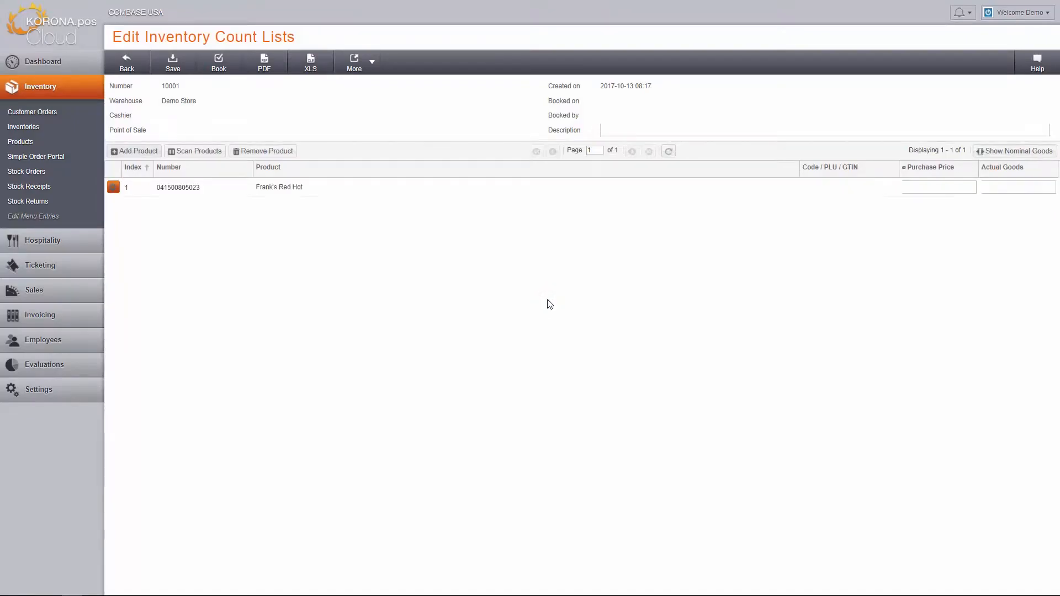
click(1014, 151)
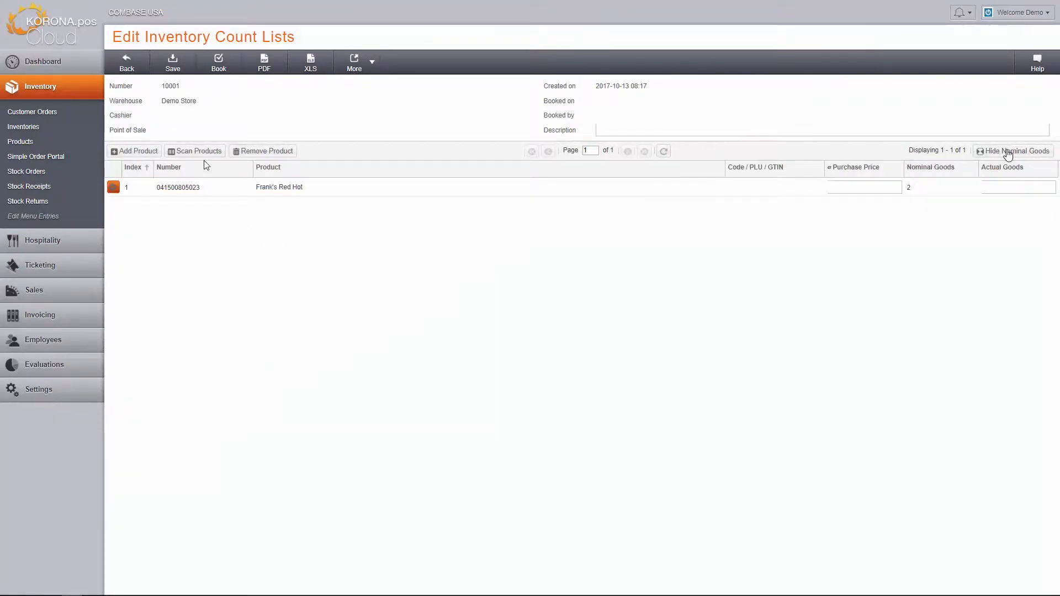
click(197, 151)
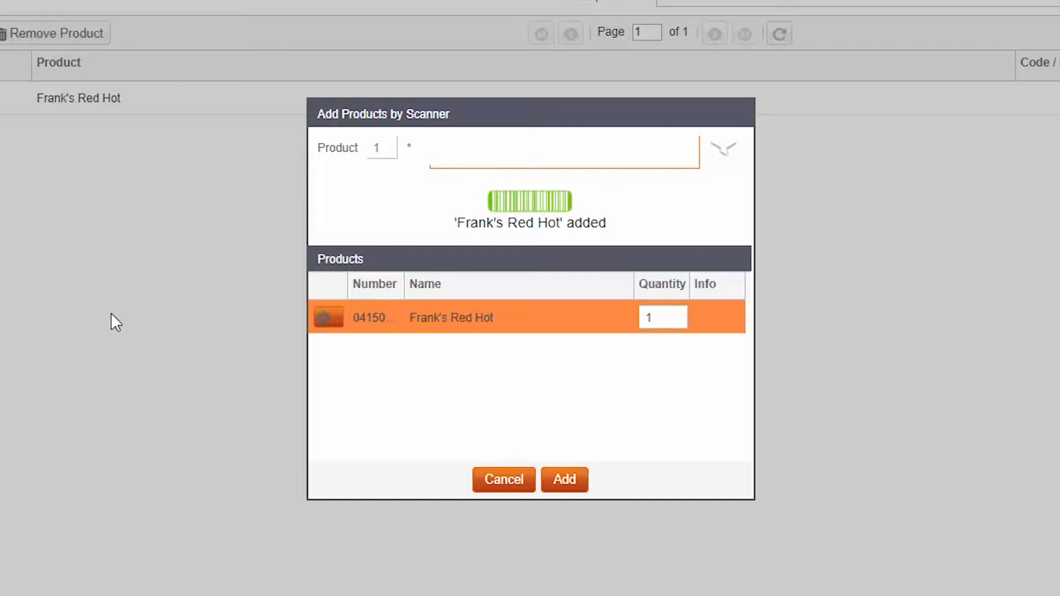
text(04150080502)
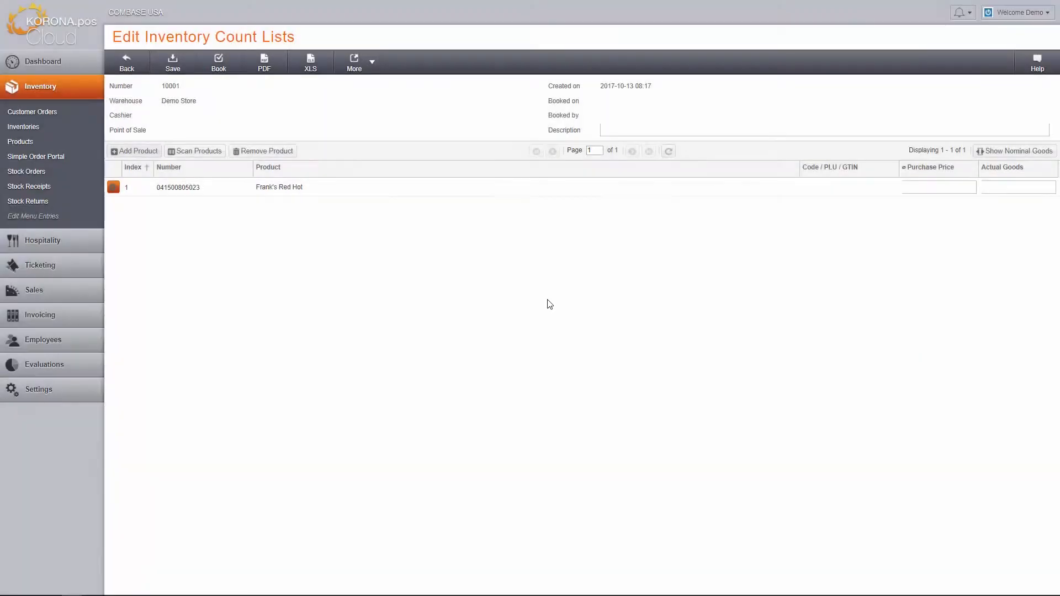
click(1017, 151)
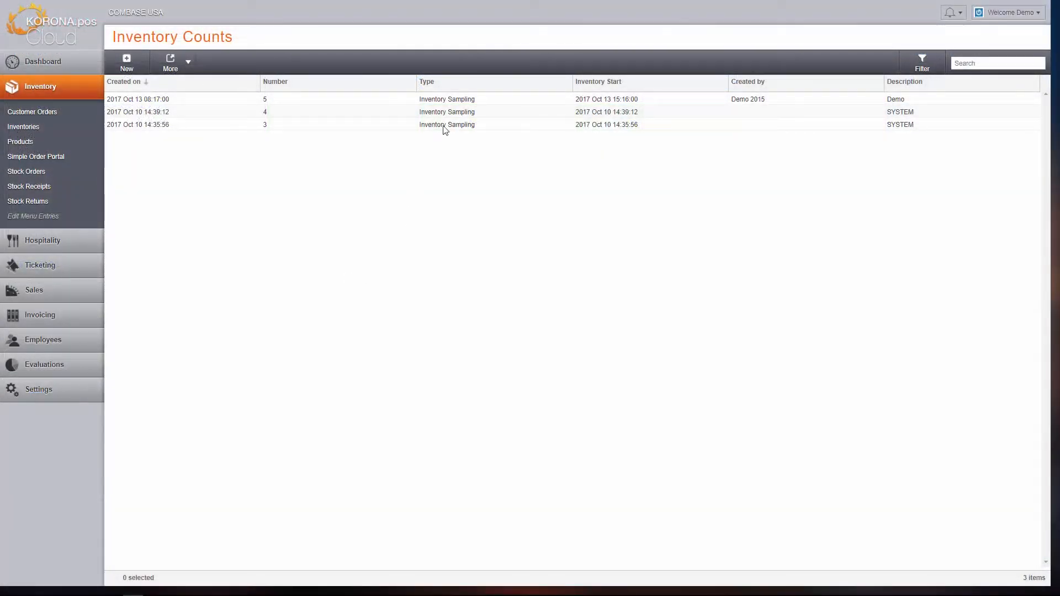
Step: Reopen the Demo count's Demo Store list and show nominal goods (Frank's Red Hot: 2)
double_click(138, 98)
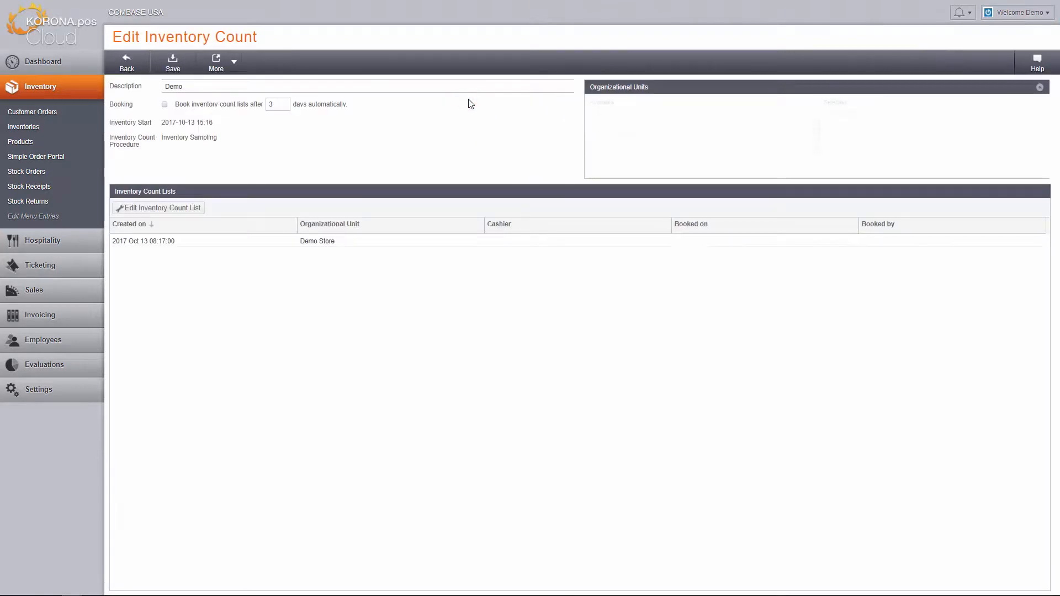
click(318, 242)
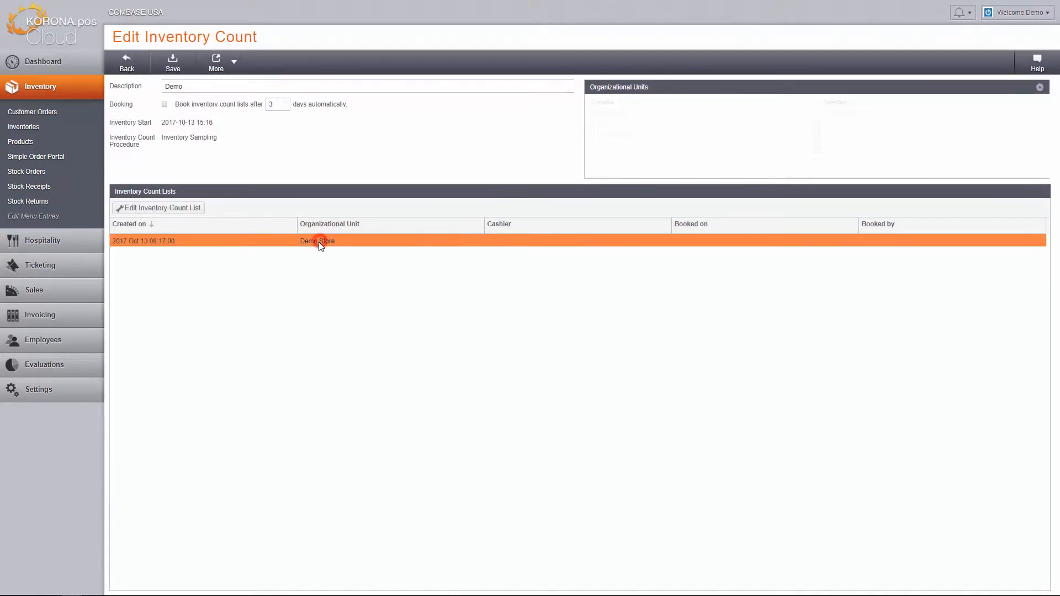
double_click(318, 241)
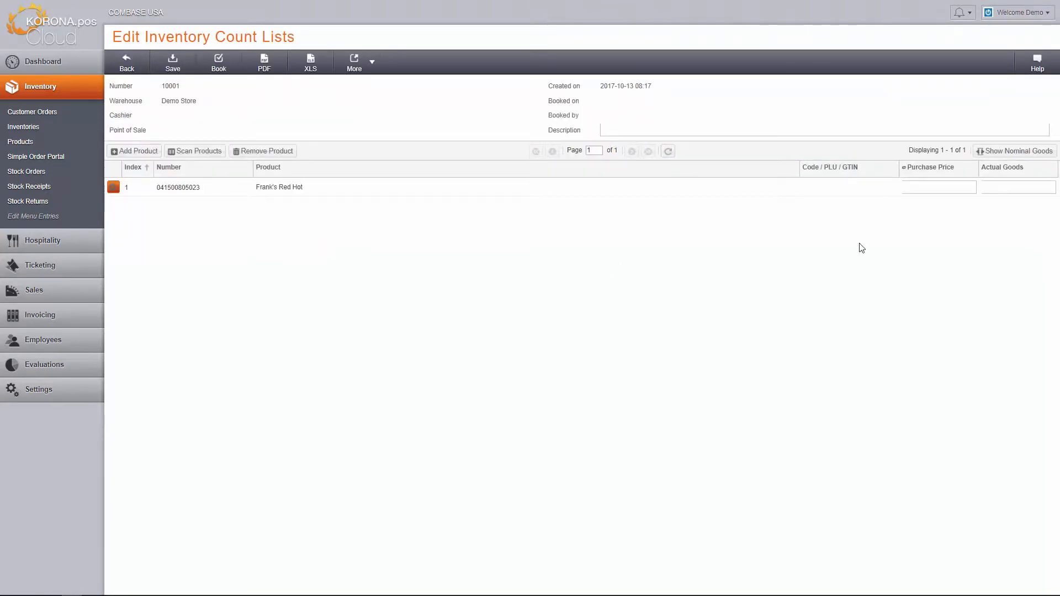
click(1017, 151)
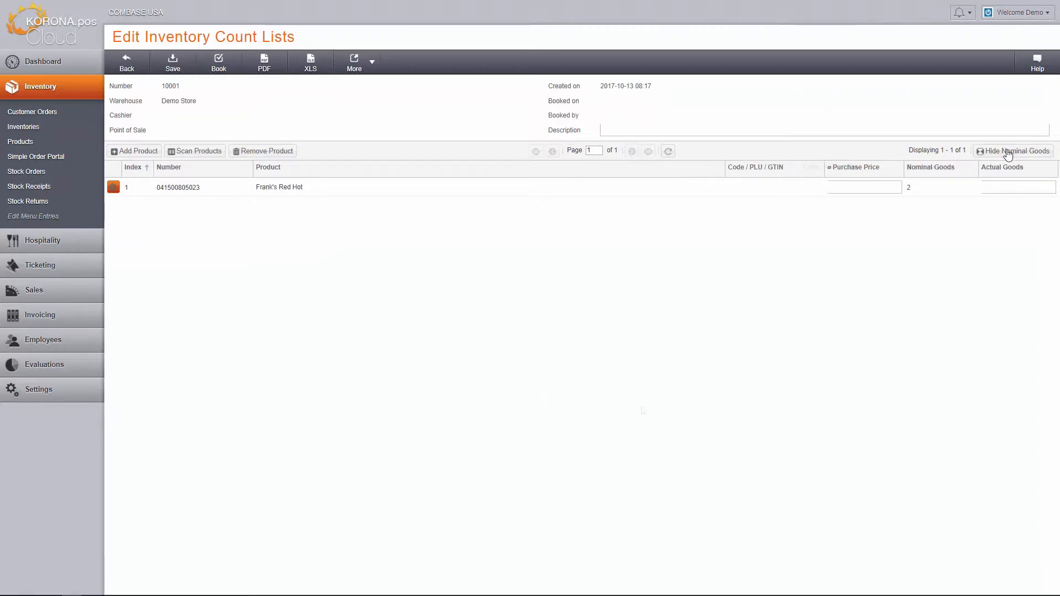
Step: Hide nominal goods, save 12 actual goods for Frank's Red Hot and book the list
click(1017, 151)
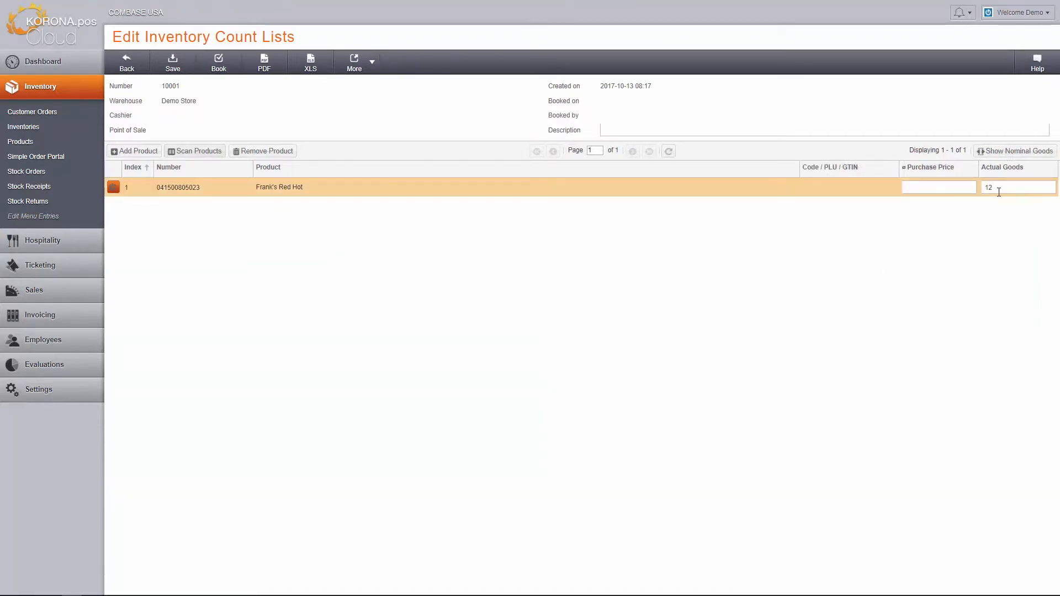
click(172, 62)
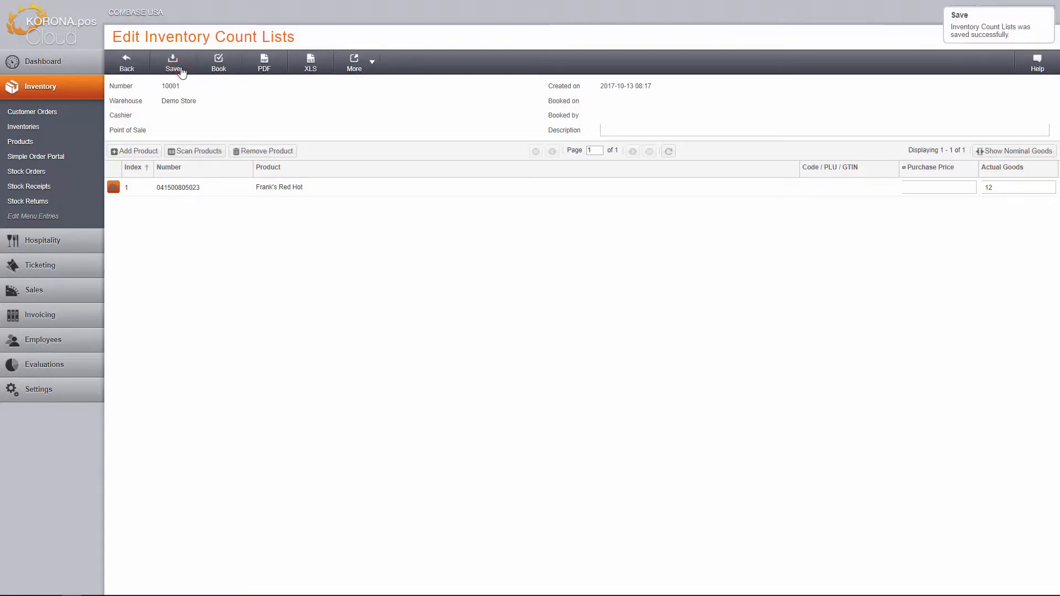
mouse_move(217, 62)
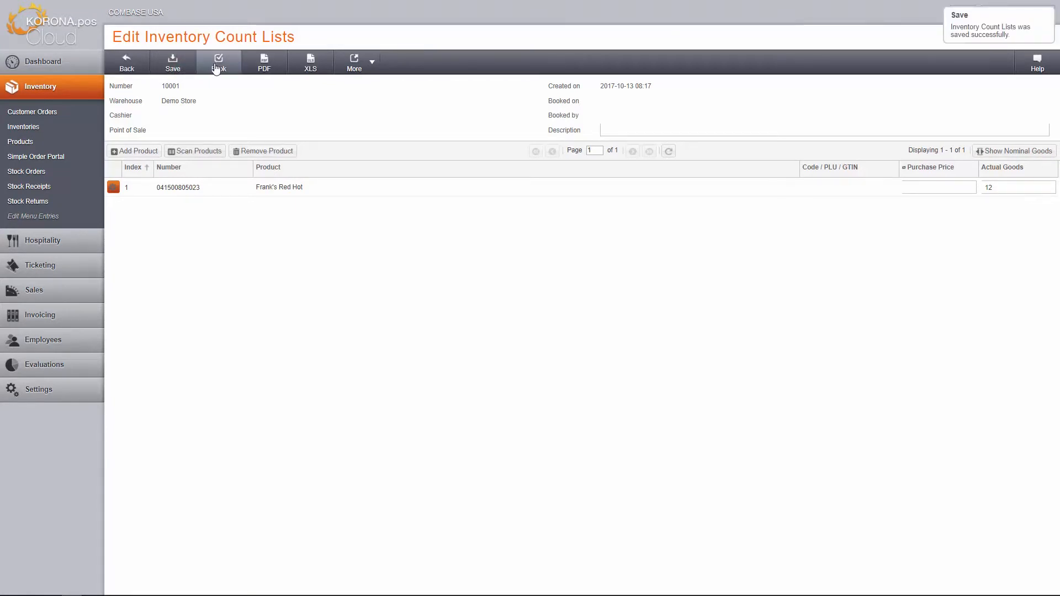
click(218, 62)
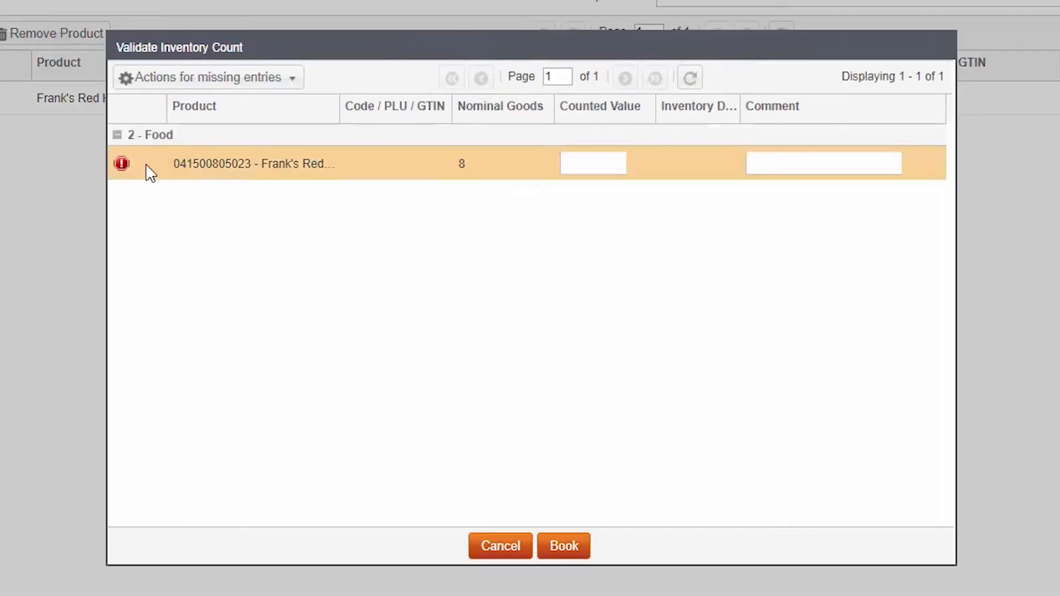
mouse_move(122, 163)
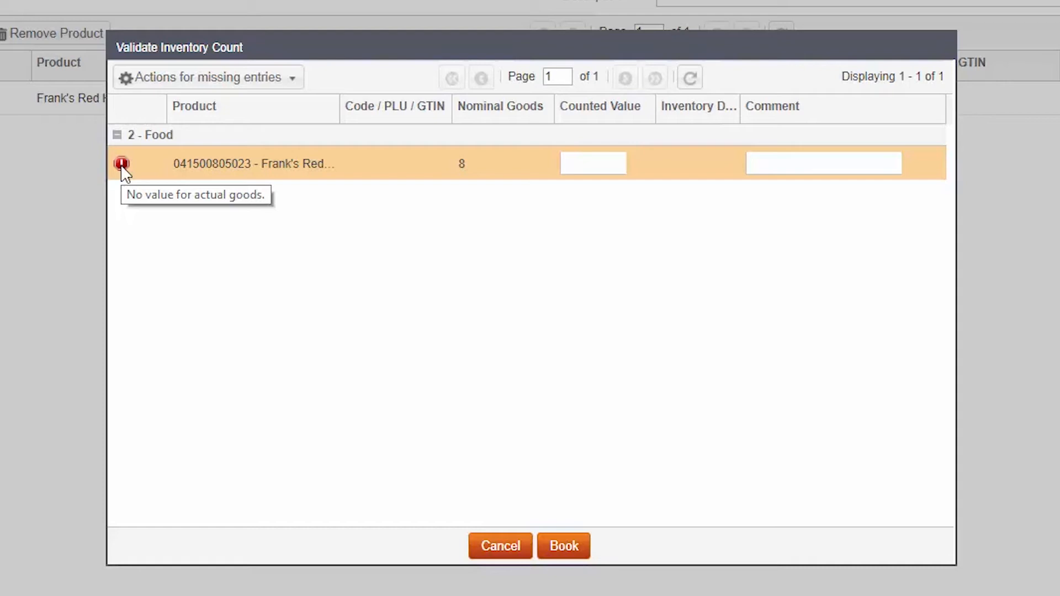
Step: Set the missing actual goods to nominal 8 via Actions and book the validated count
click(206, 77)
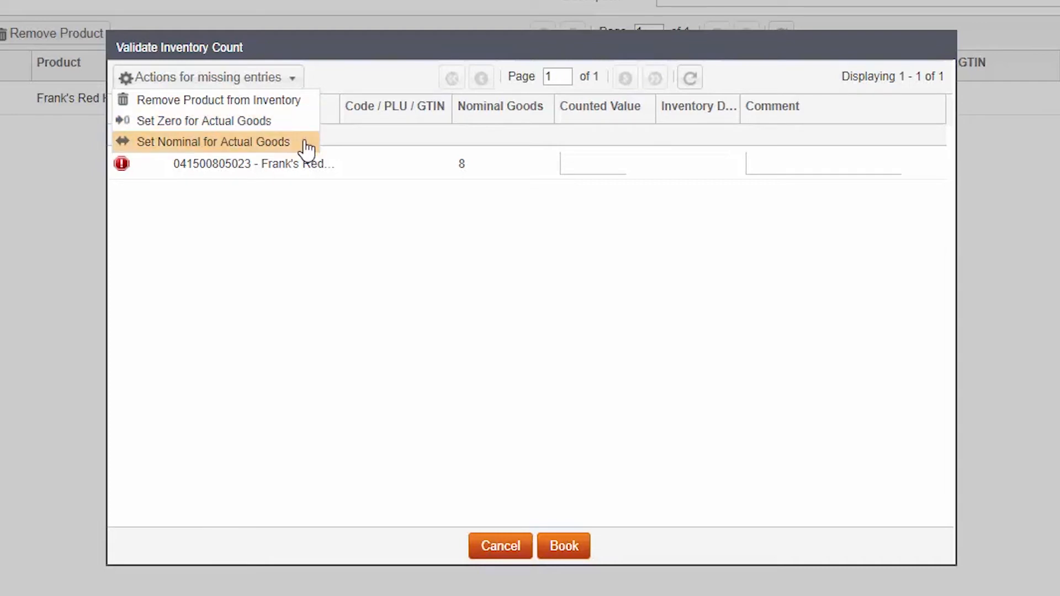
click(213, 143)
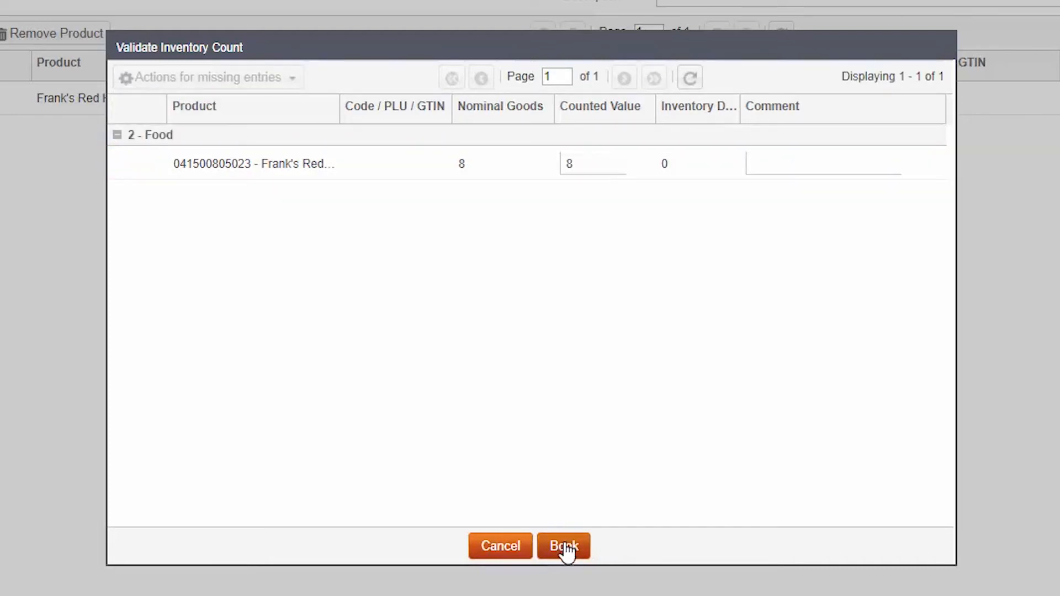
click(563, 545)
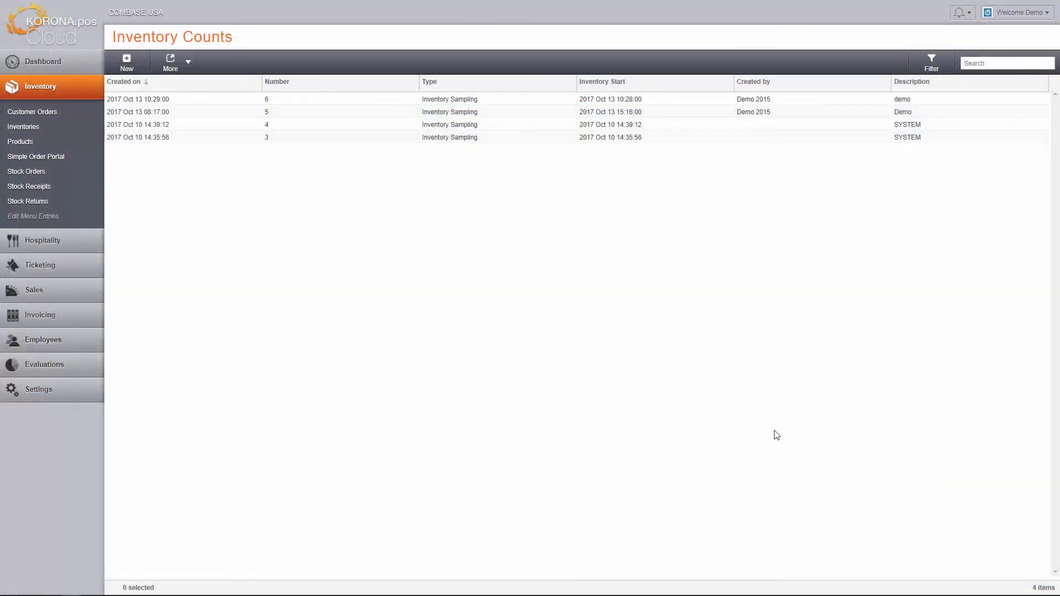
Step: Reload the Inventories list, now including count 6 described demo
click(23, 126)
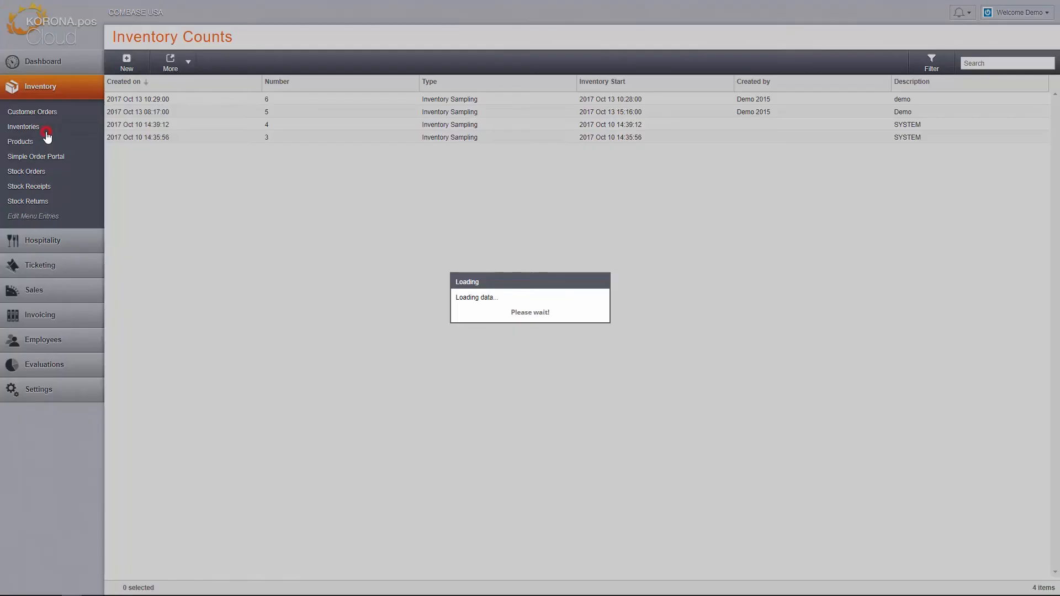